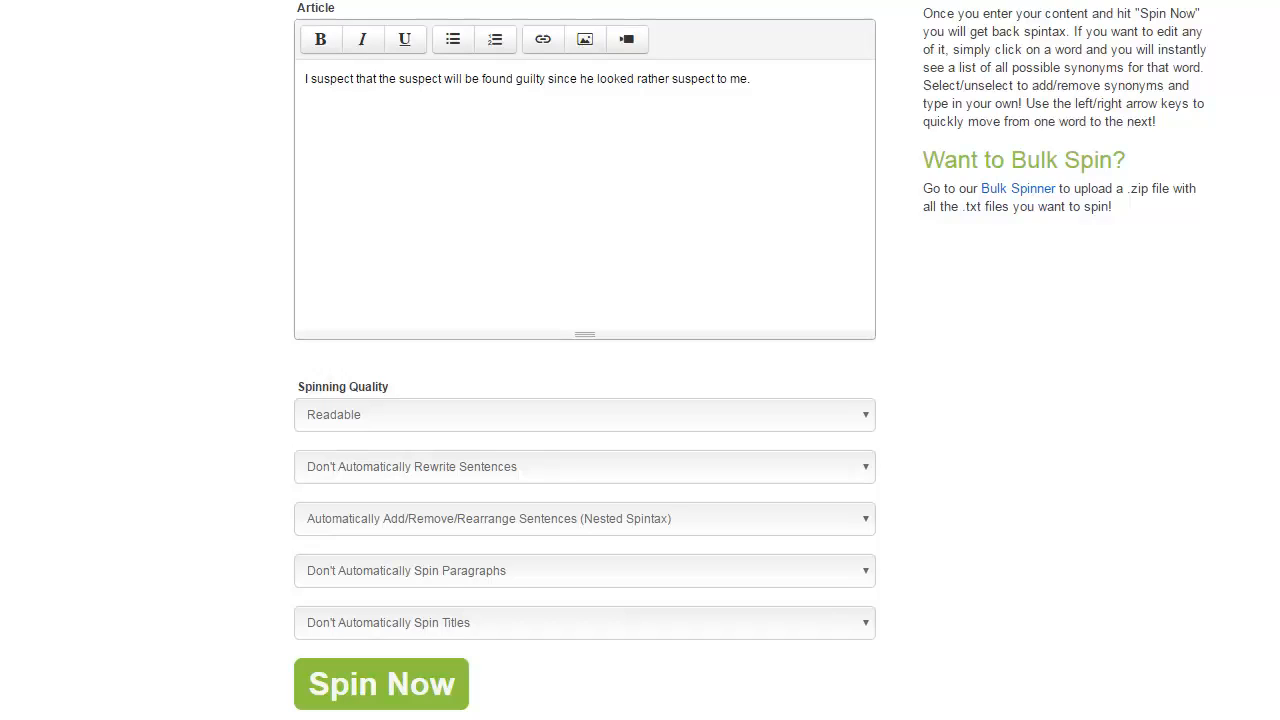
mouse_move(375, 695)
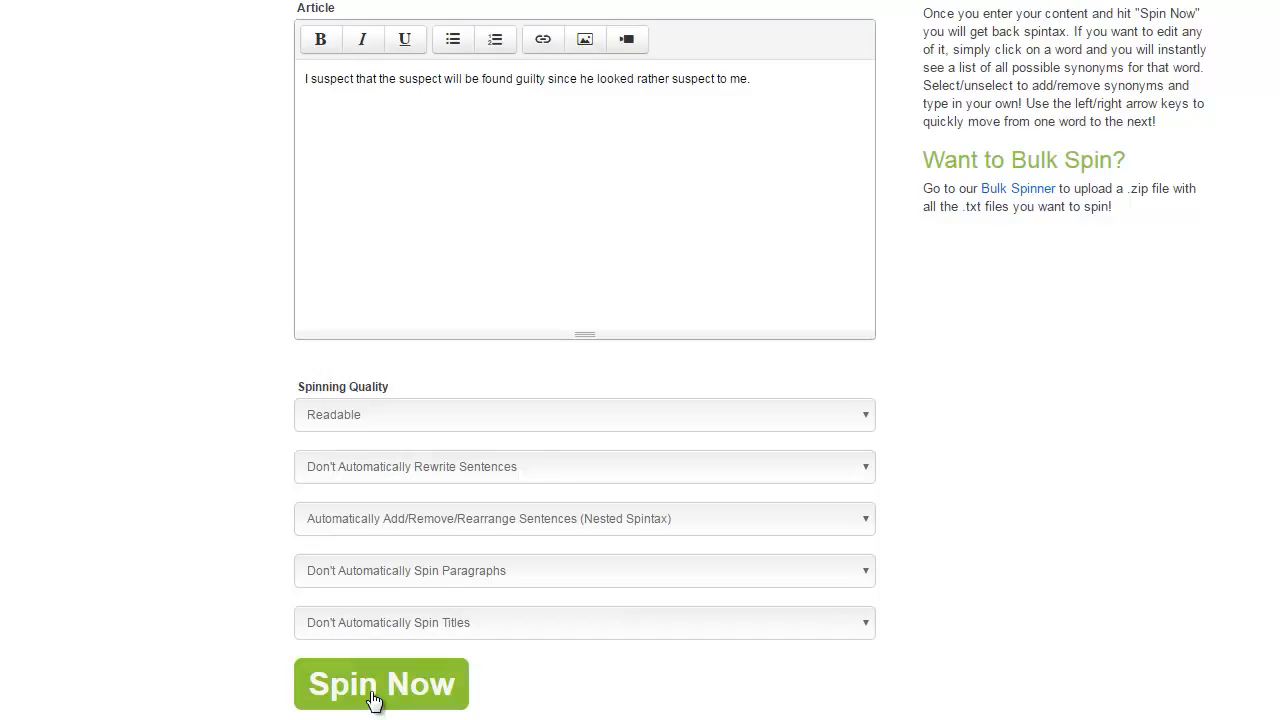
Spin the suspect sentence into spintax and a super unique rewrite, then load the restaurant sentence.
click(381, 684)
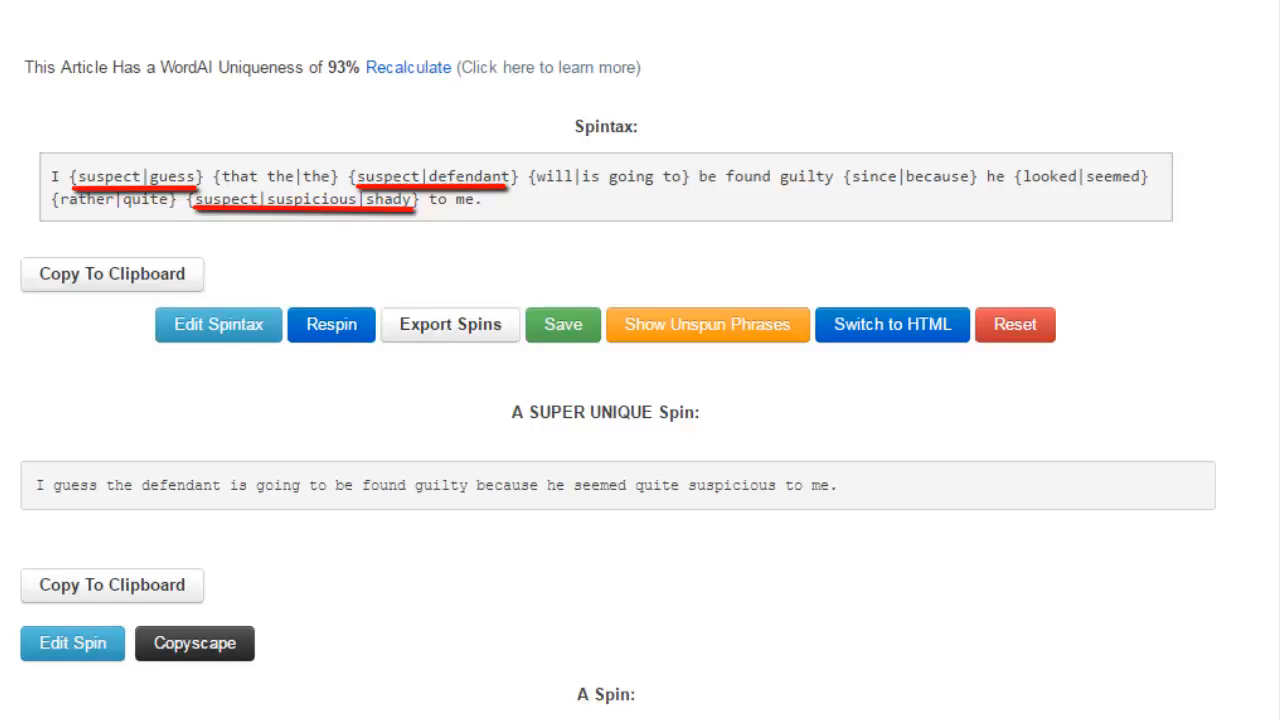
click(218, 324)
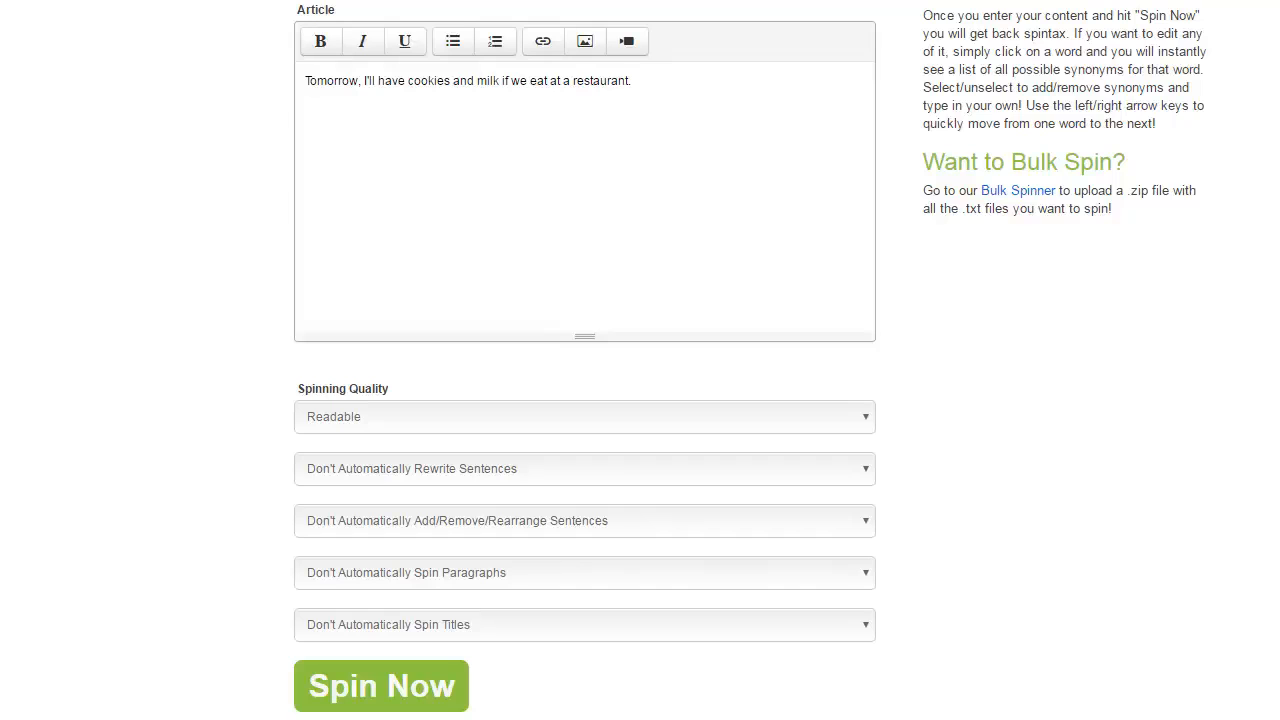
Spin the cookies and milk sentence with Automatically Rewrite Sentences (Nested Spintax) enabled.
click(584, 468)
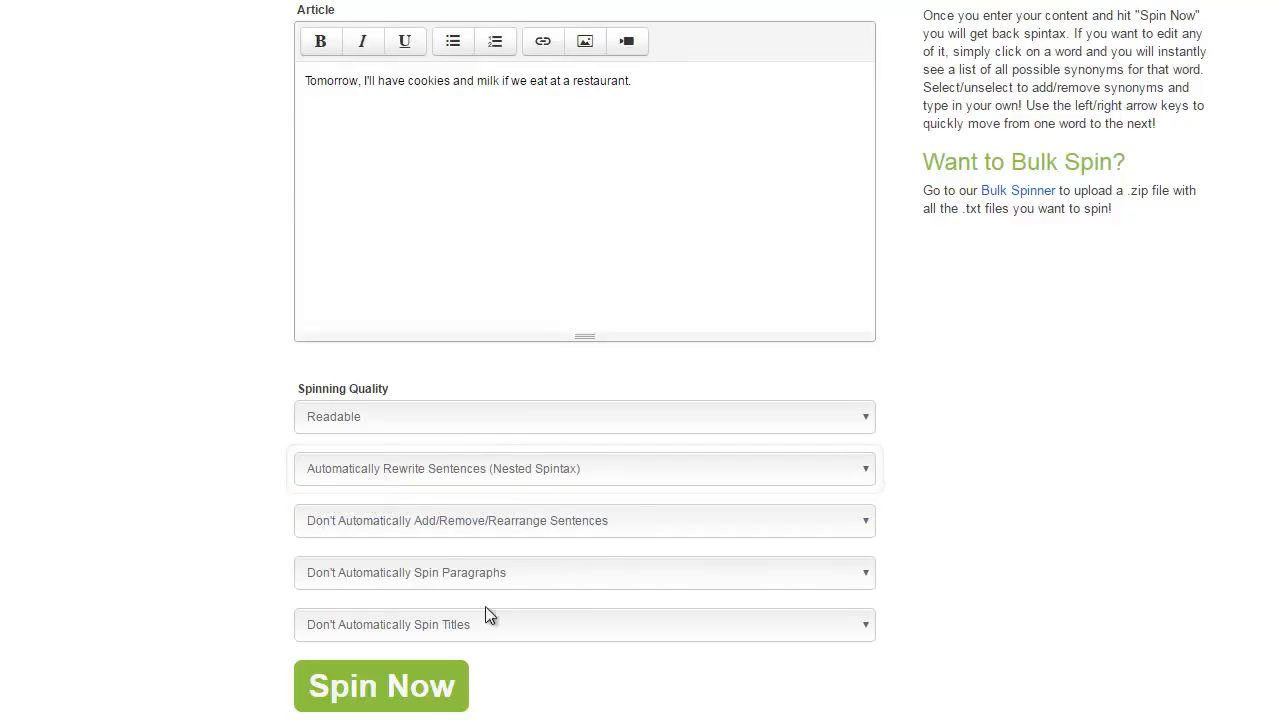
click(381, 686)
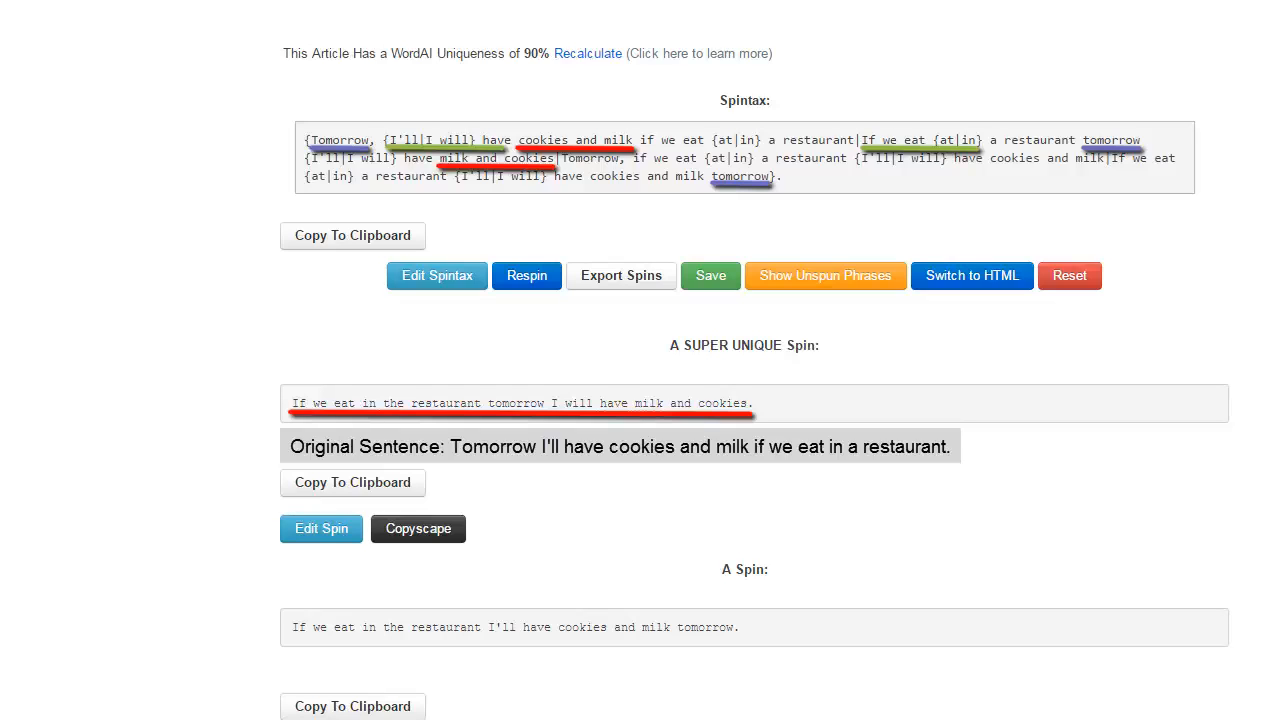
Clear the article editor and show the list of saved articles.
click(1069, 275)
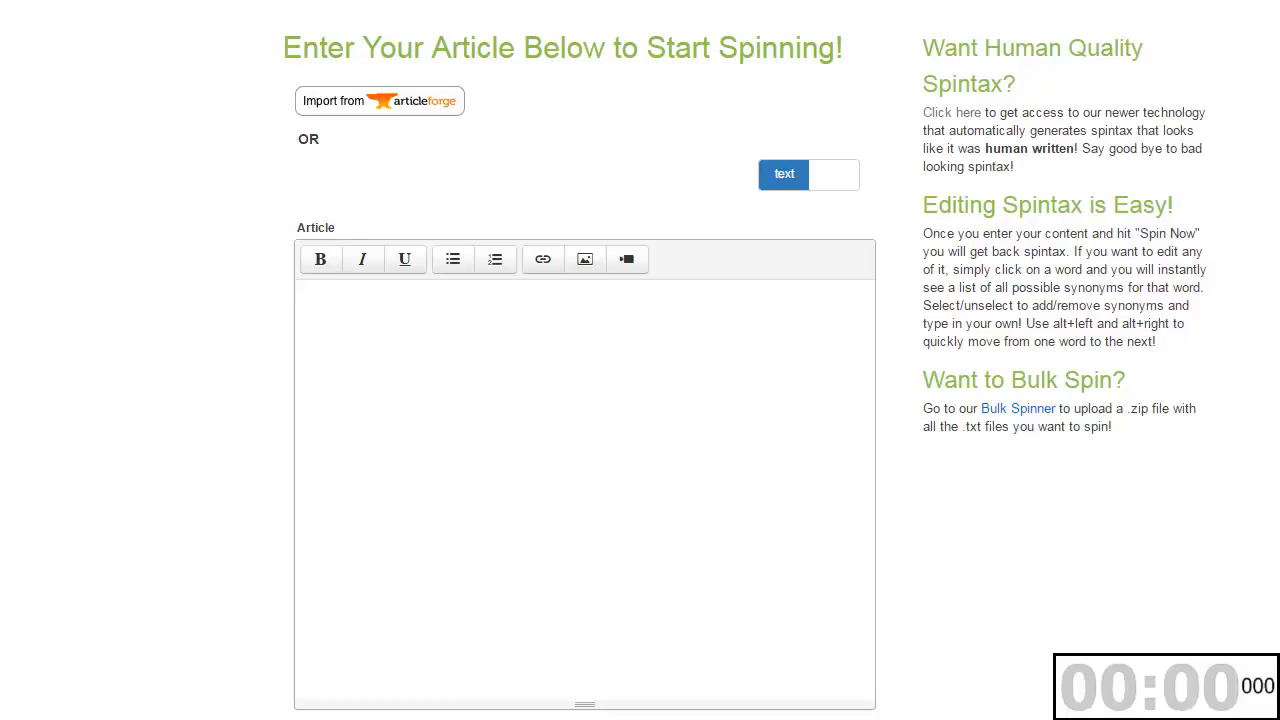
click(379, 100)
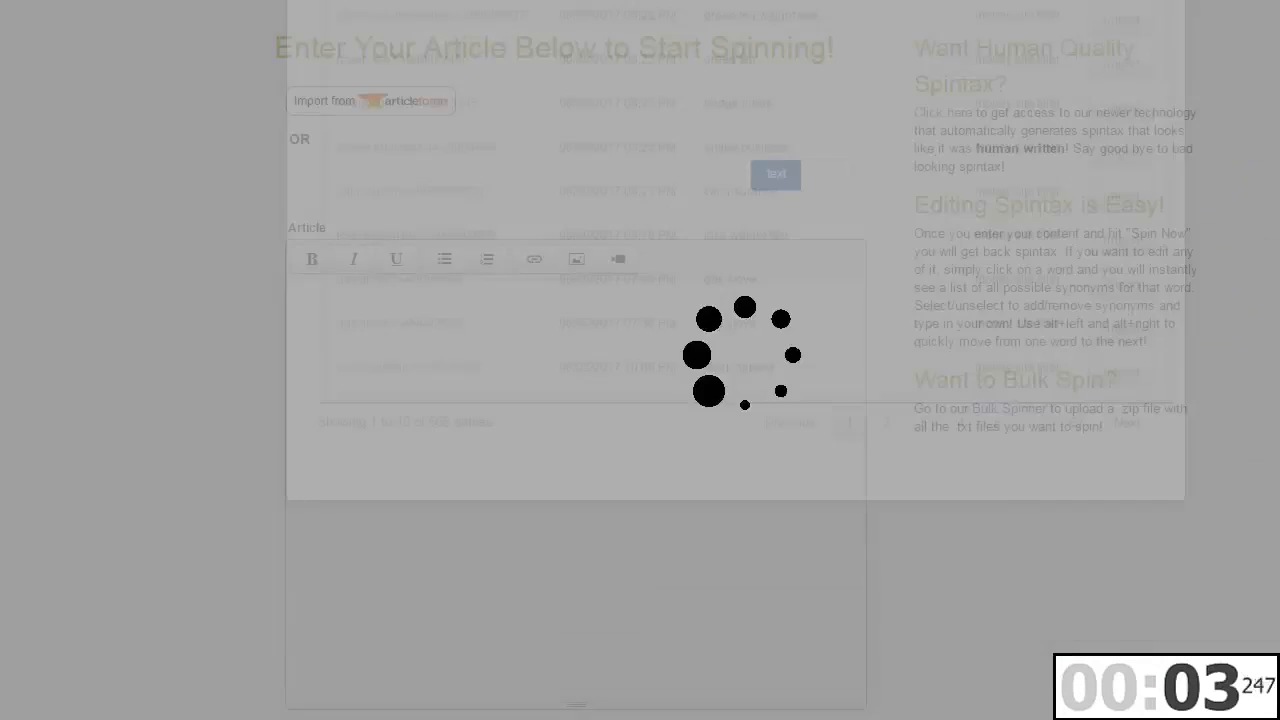
Spin the loaded hedge fund article at Regular quality, producing 94% unique nested spintax.
click(583, 405)
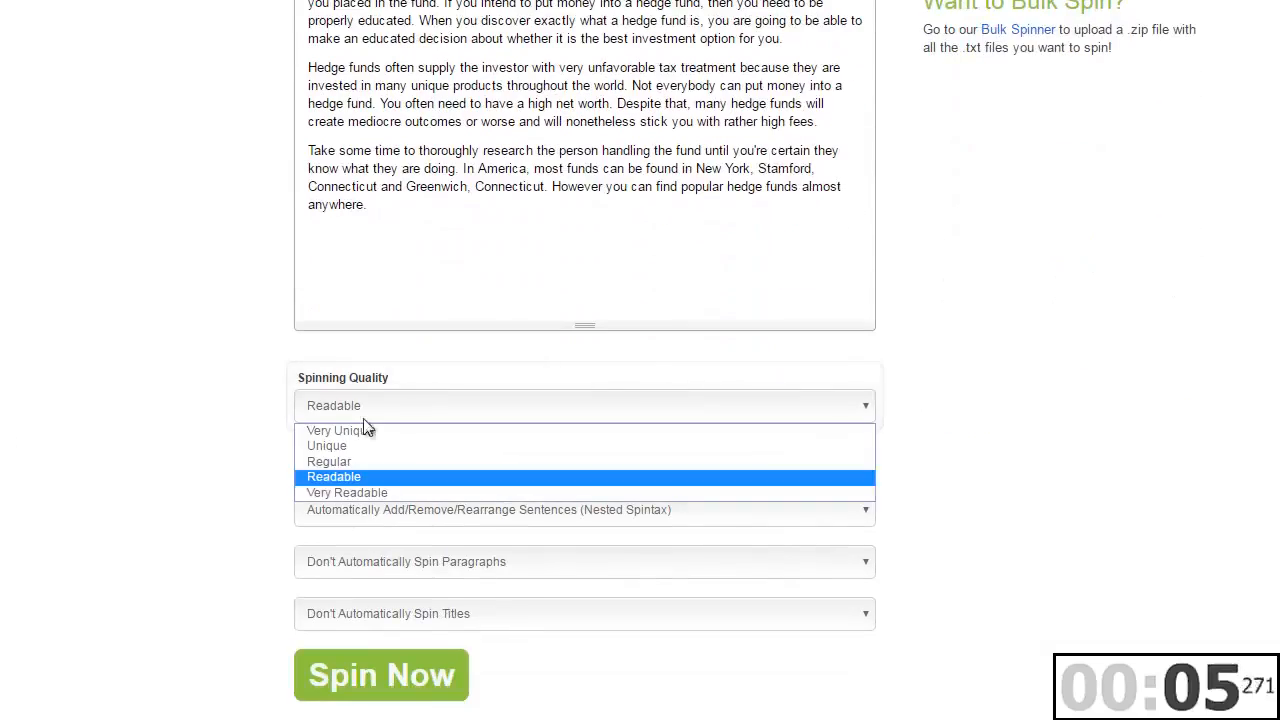
click(329, 461)
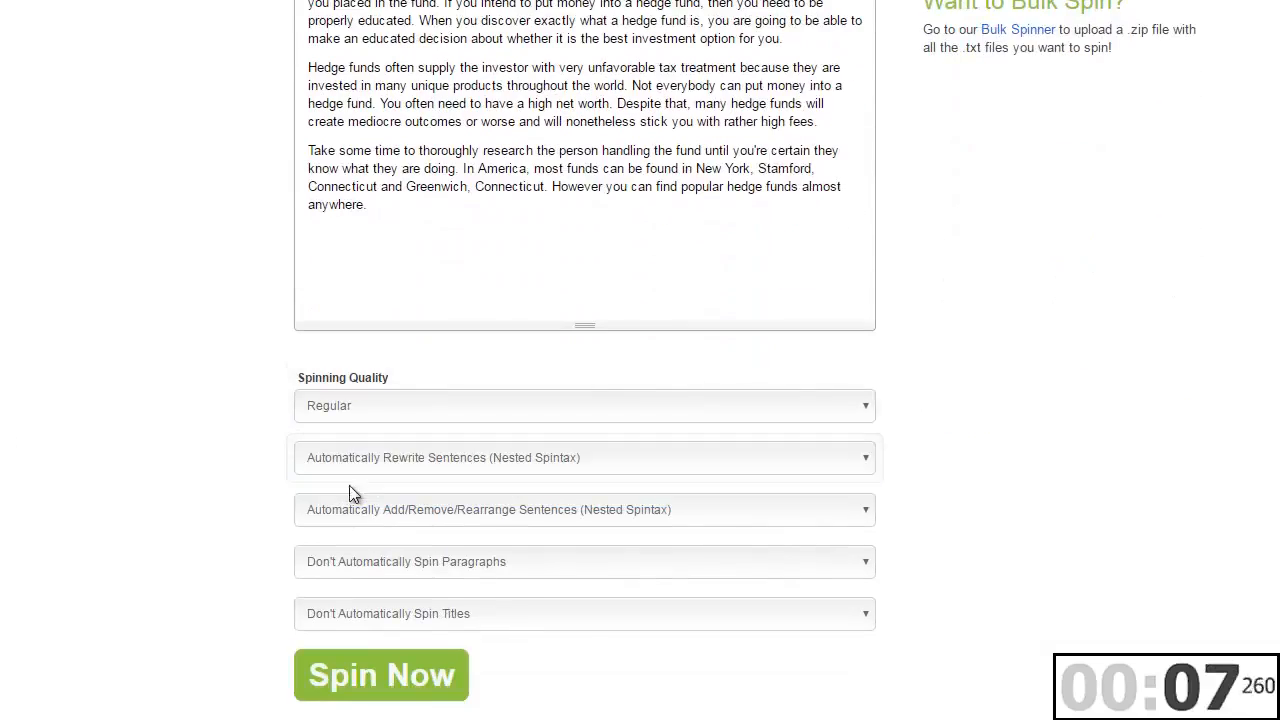
click(381, 674)
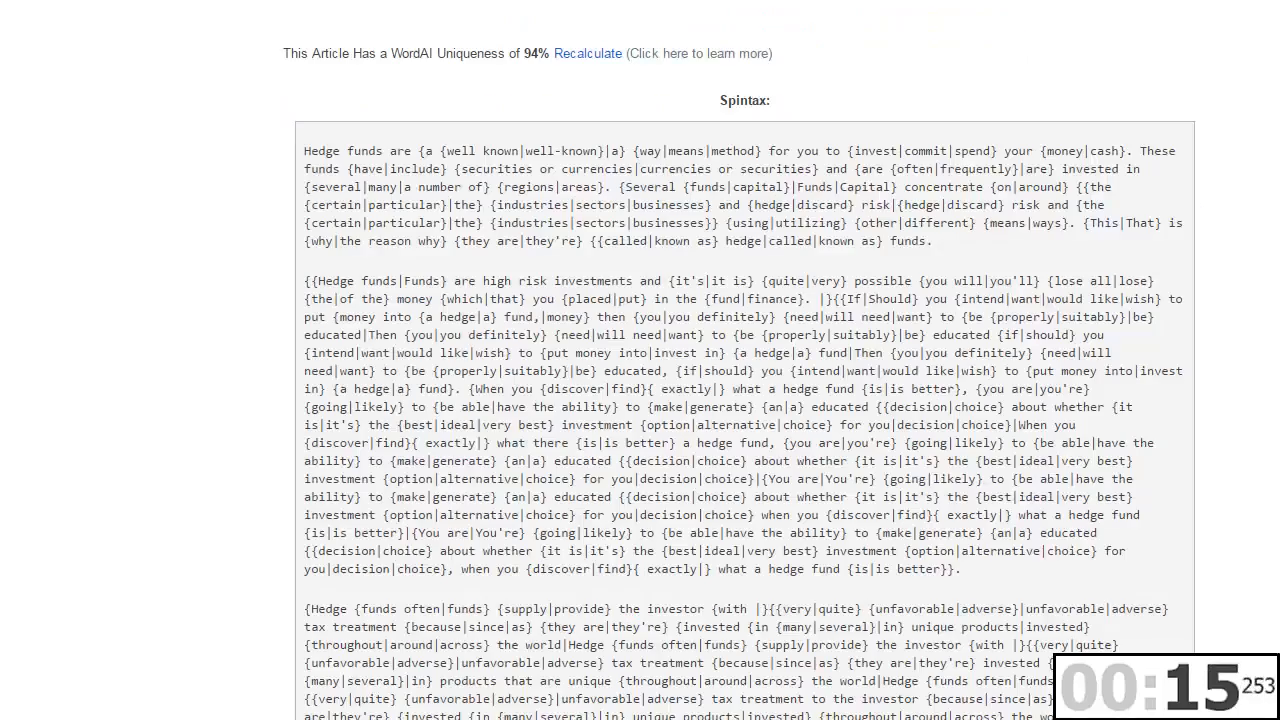
Export 100 spins of the hedge fund article as text files to the WordAi Spins folder.
scroll(down, 3)
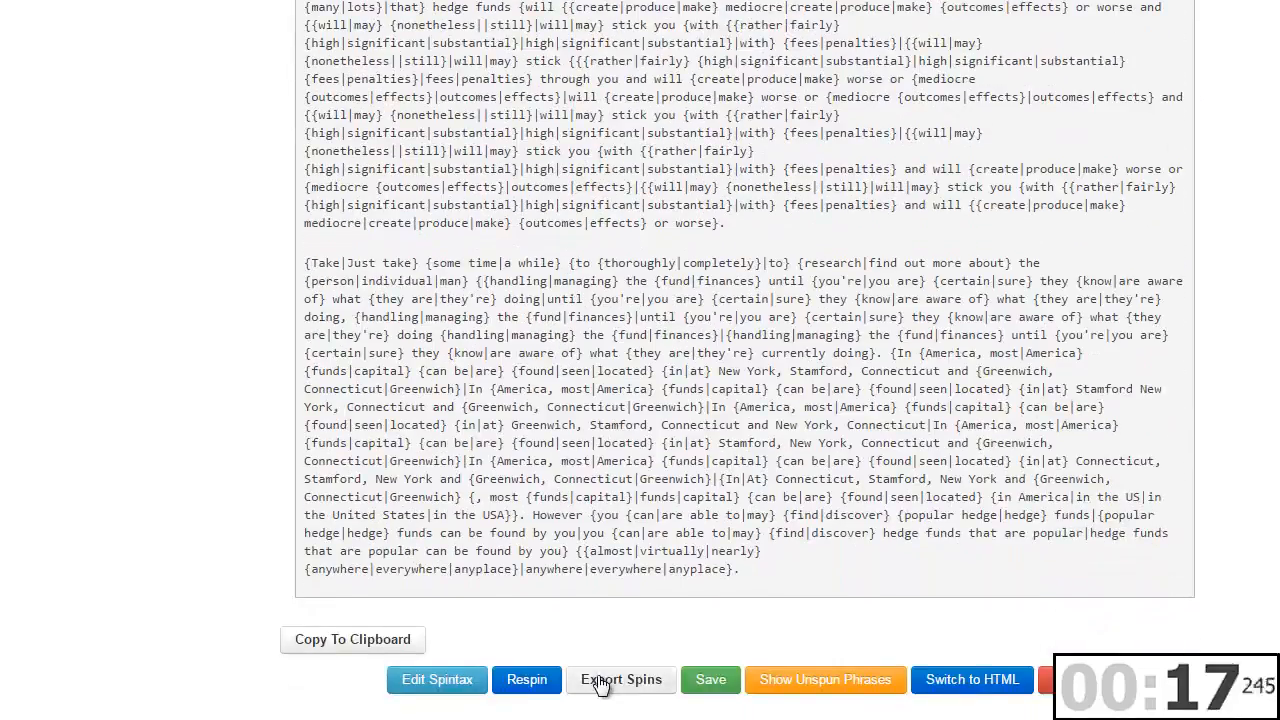
click(621, 679)
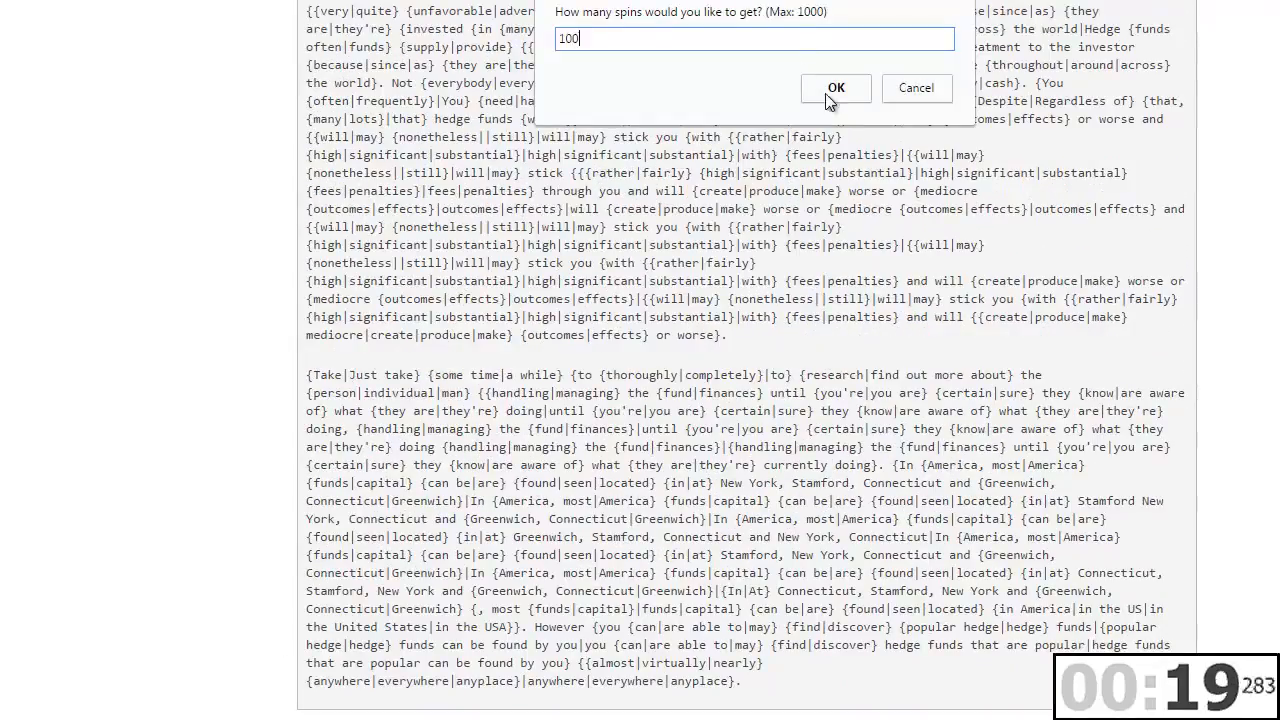
click(835, 88)
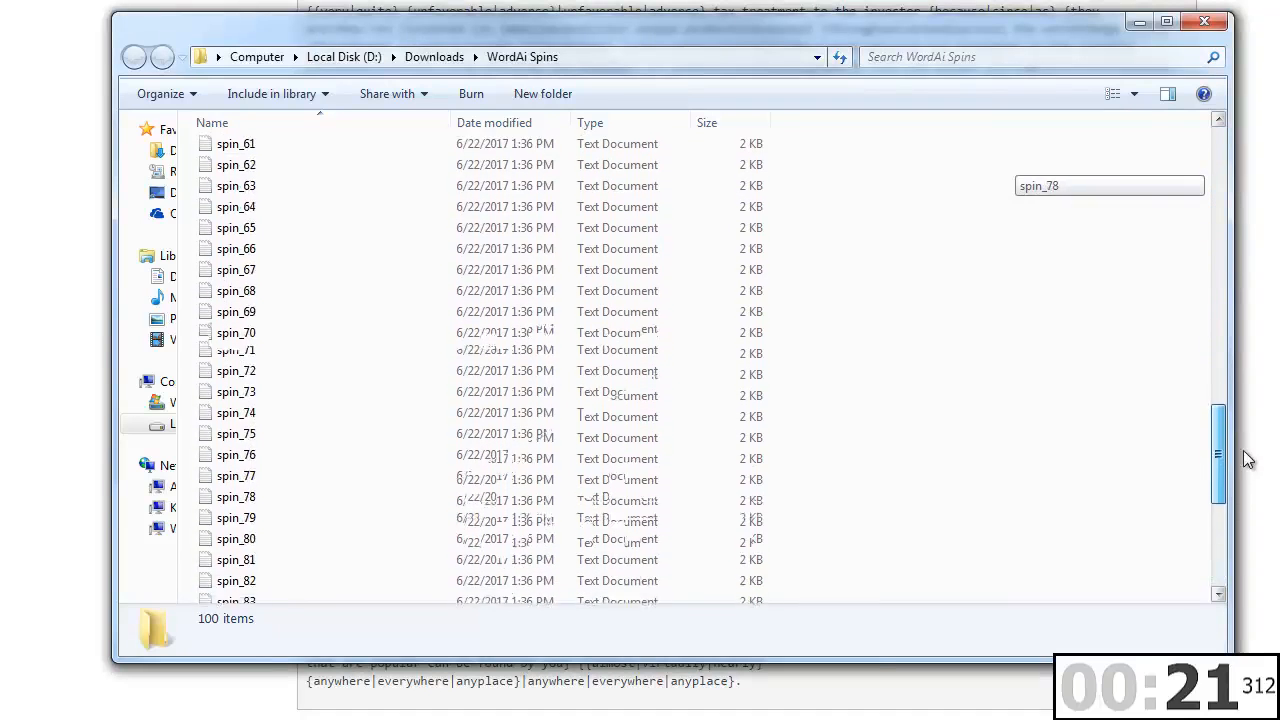
scroll(up, 3)
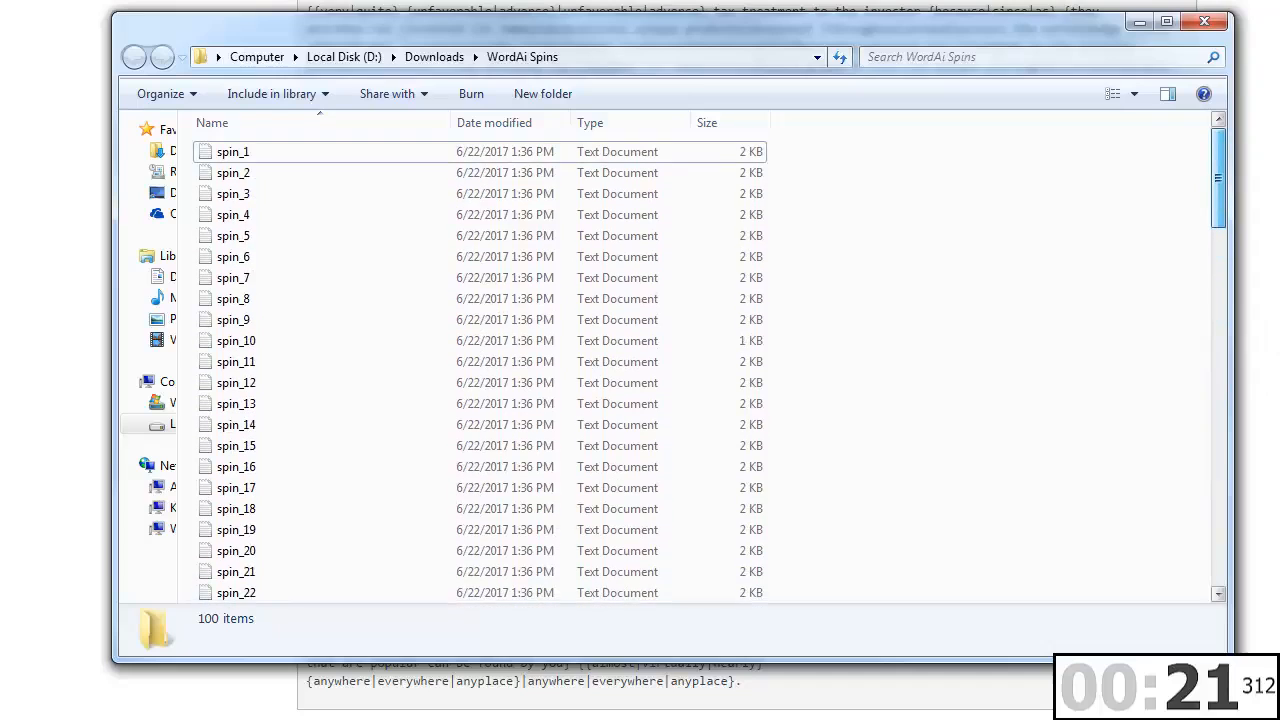